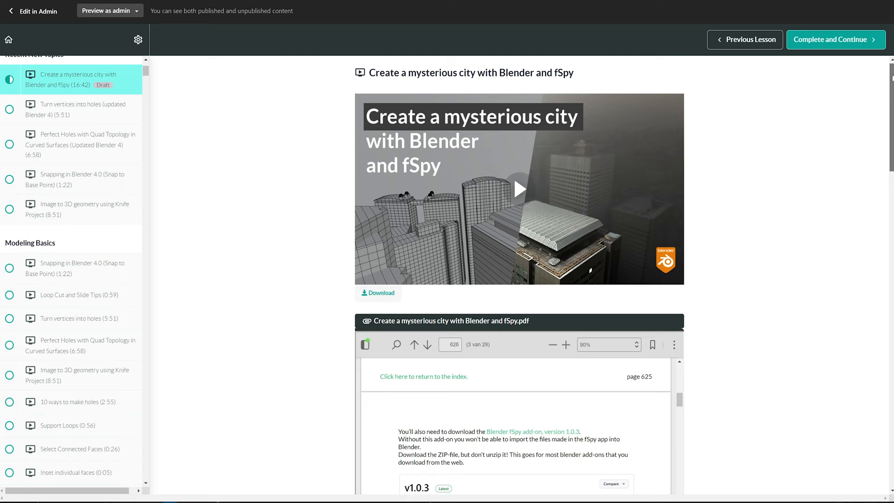
Scroll the lesson page down to the 'These are the correct download links' section
{"action": "scroll", "scroll_direction": "down", "scroll_amount": 3}
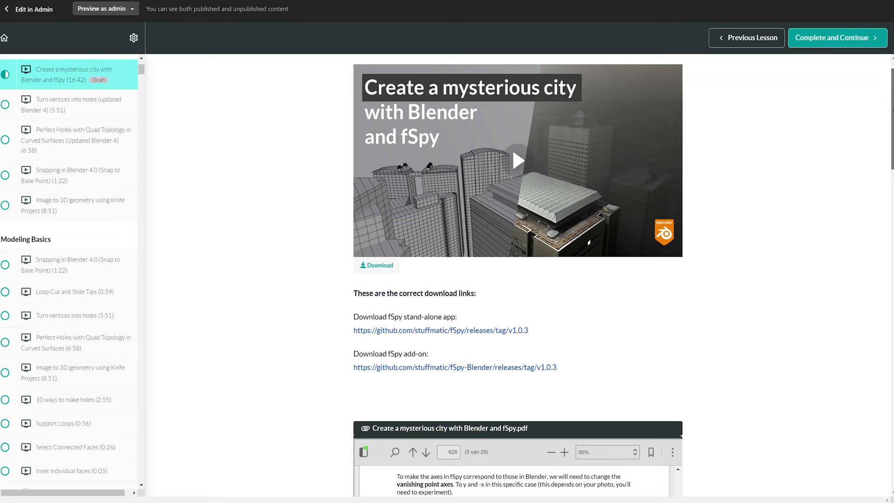
{"action": "scroll", "scroll_direction": "down", "scroll_amount": 3}
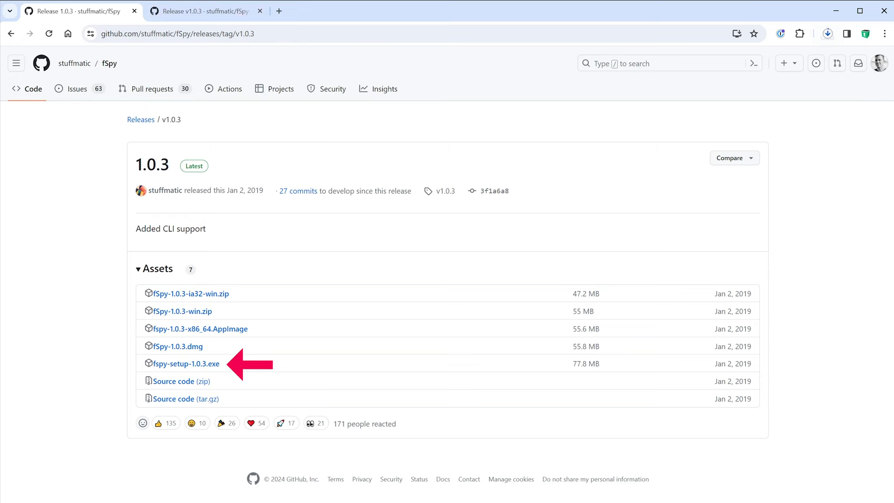
Download fspy-setup-1.0.3.exe and the fSpy-Blender-1.0.3.zip add-on
{"action": "left_click", "coordinate": [185, 364]}
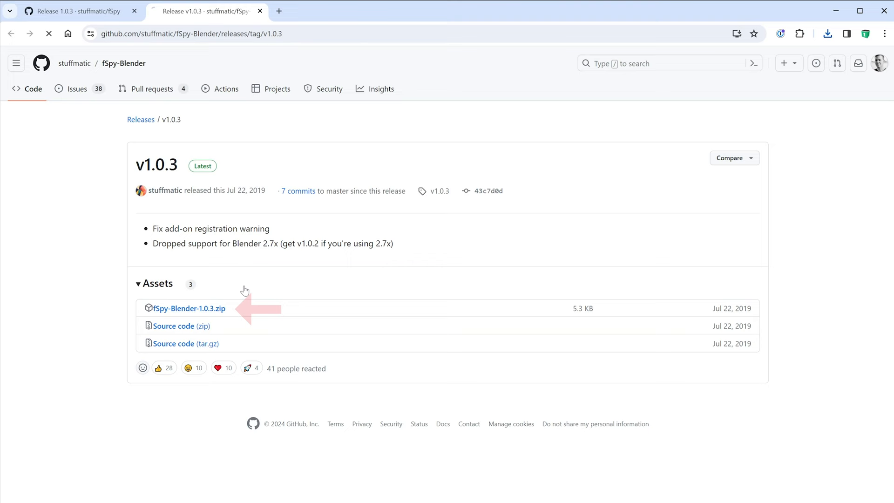
{"action": "left_click", "coordinate": [189, 308]}
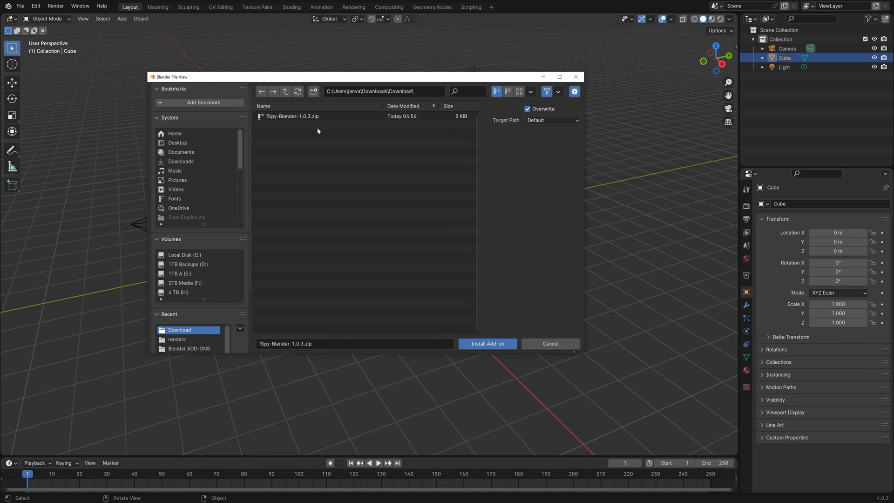
Install the fSpy-Blender-1.0.3.zip add-on from Downloads in Blender Preferences
{"action": "left_click", "coordinate": [486, 343]}
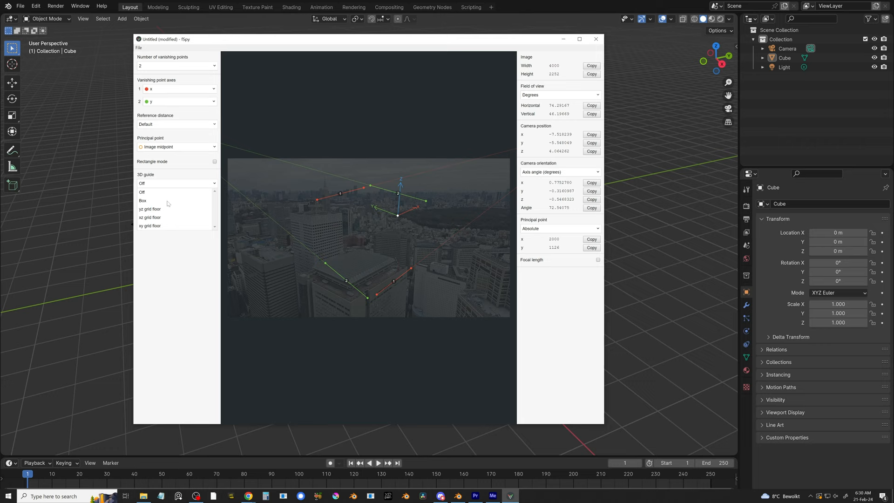
Add a Box 3D guide, align vanishing lines and origin to building edges, set axes
{"action": "left_click", "coordinate": [143, 201]}
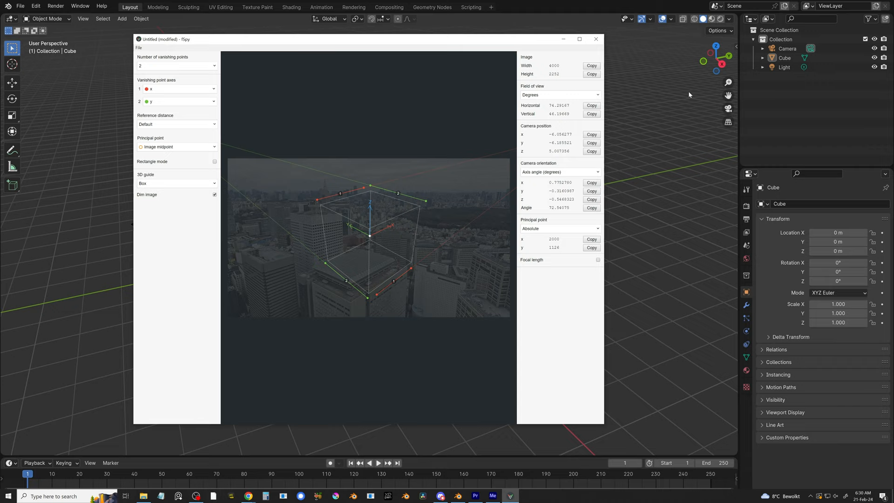
{"action": "left_click_drag", "start_coordinate": [165, 38], "coordinate": [479, 106]}
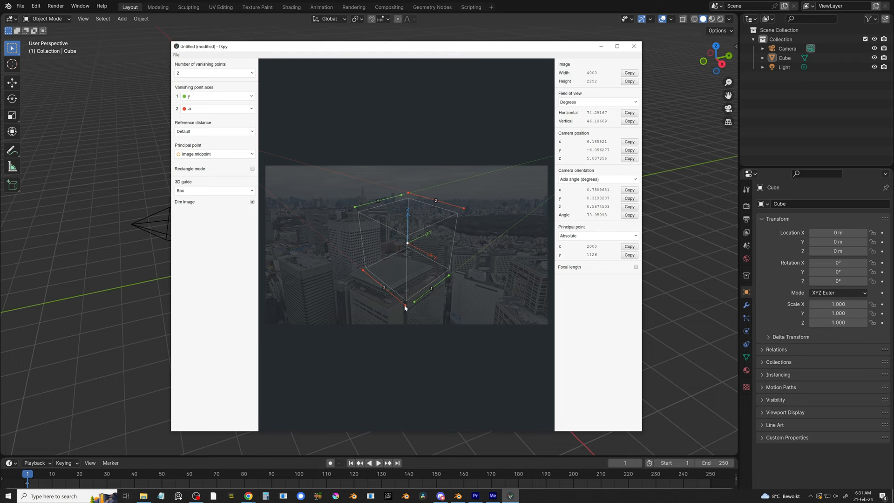
{"action": "left_click_drag", "start_coordinate": [405, 302], "coordinate": [365, 271]}
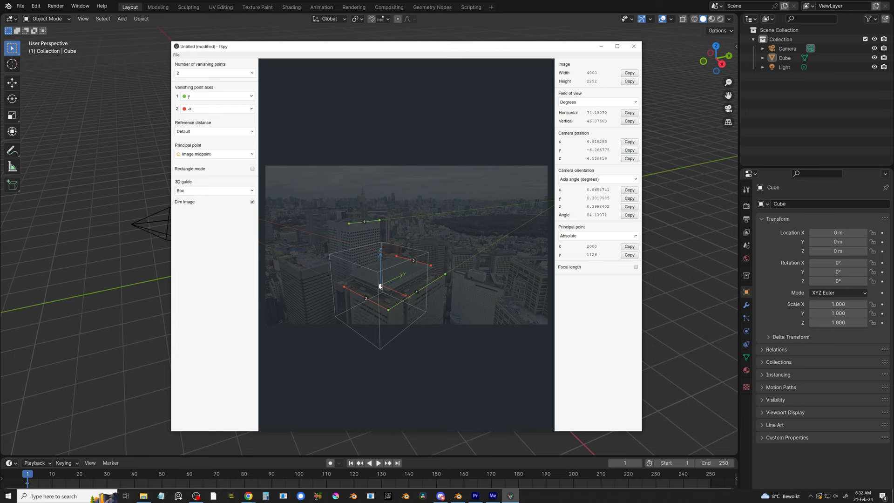
{"action": "left_click", "coordinate": [176, 55]}
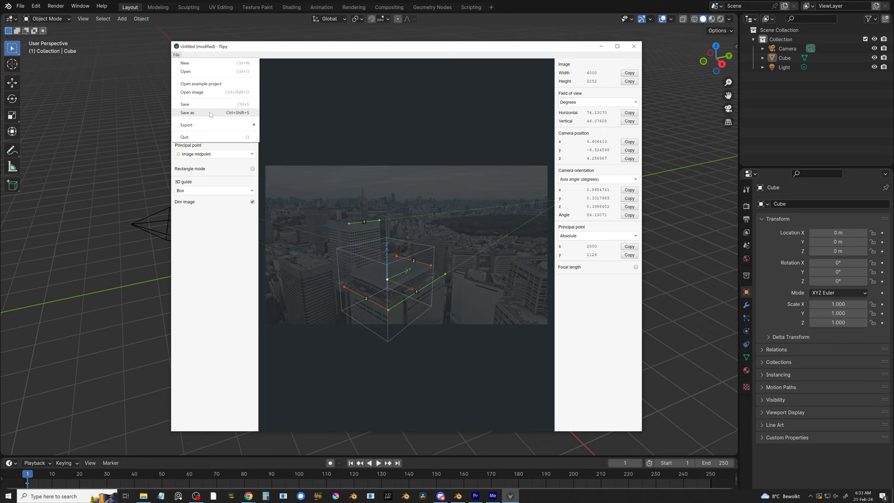
Save the calibrated fSpy camera project with File > Save as
{"action": "left_click", "coordinate": [188, 113]}
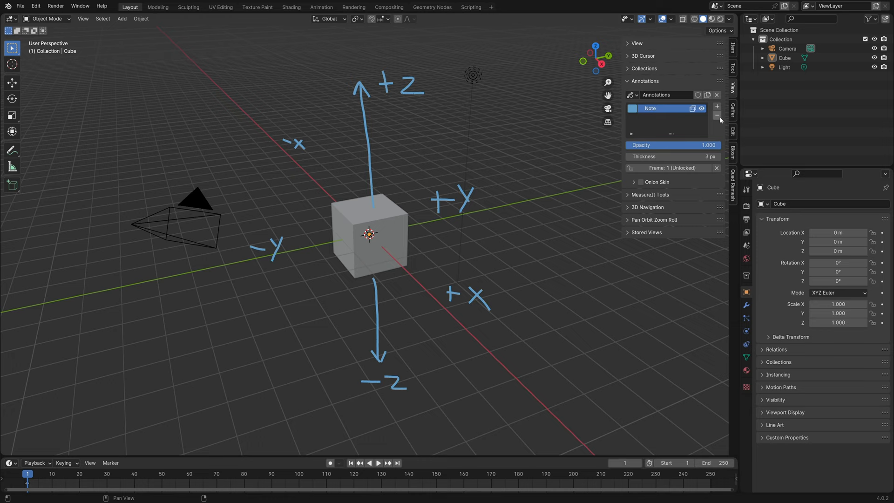
Delete the axis annotation layer, import Tokyo01.fspy, and move the cube over a building
{"action": "left_click", "coordinate": [20, 5]}
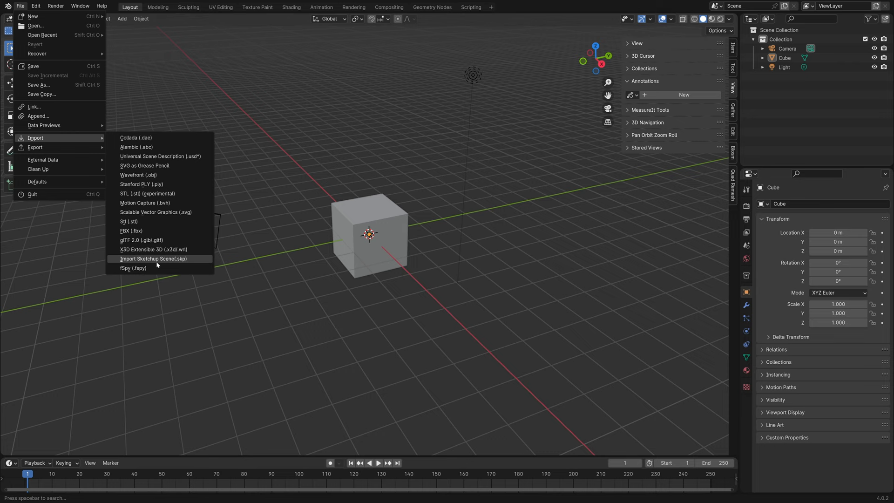
{"action": "left_click", "coordinate": [132, 268]}
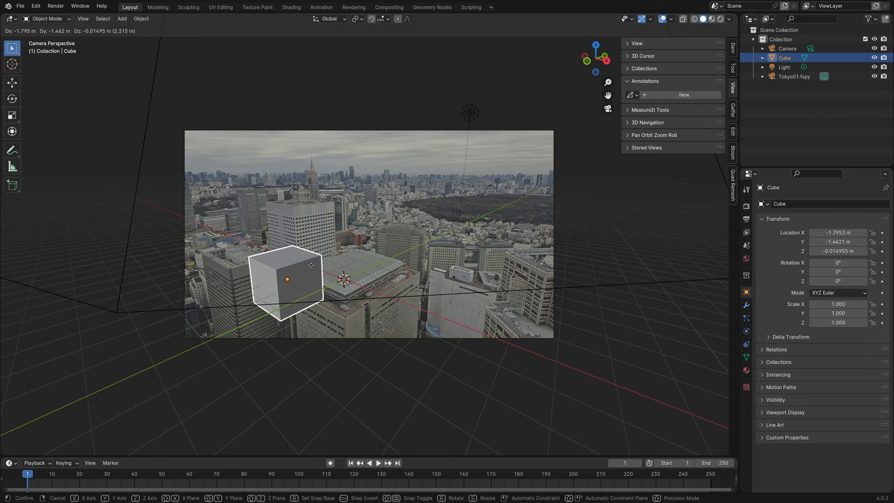
{"action": "left_click_drag", "start_coordinate": [285, 279], "coordinate": [467, 297]}
{"action": "type", "text": "Tokyo Fspy"}
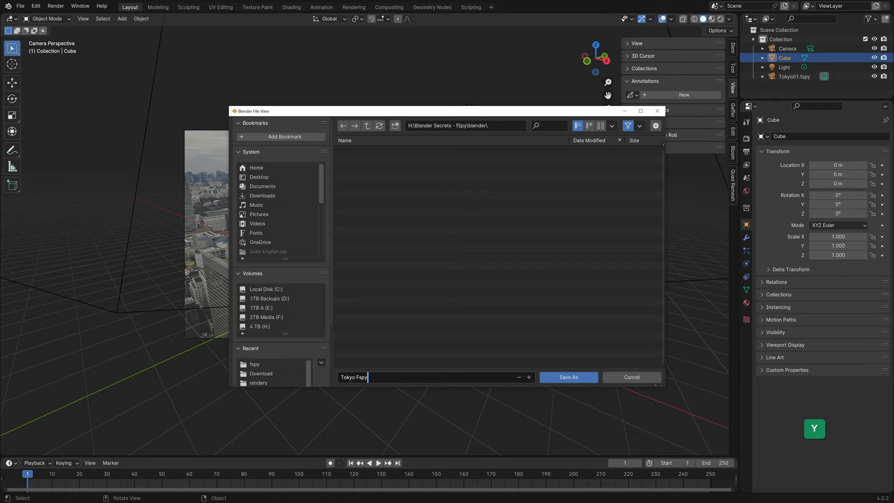
Save the scene as Tokyo Fspy 1.blend and delete the original default Camera
{"action": "left_click", "coordinate": [568, 377]}
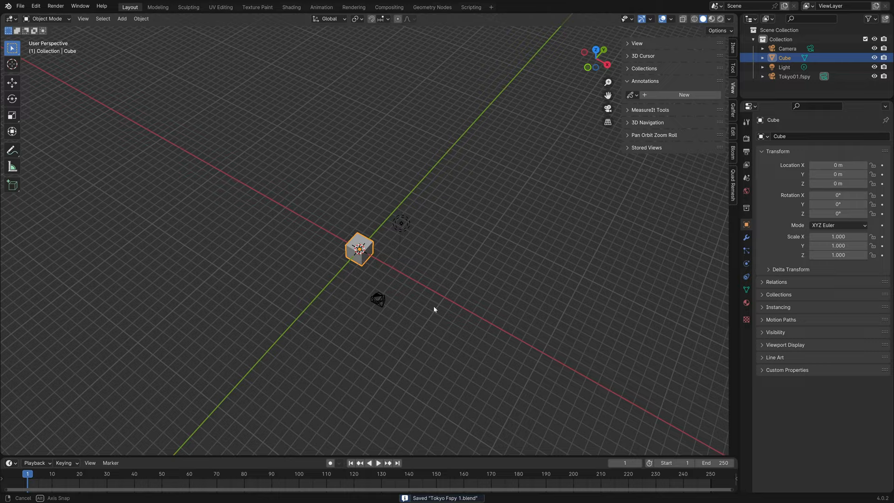
{"action": "key", "text": "KP_0"}
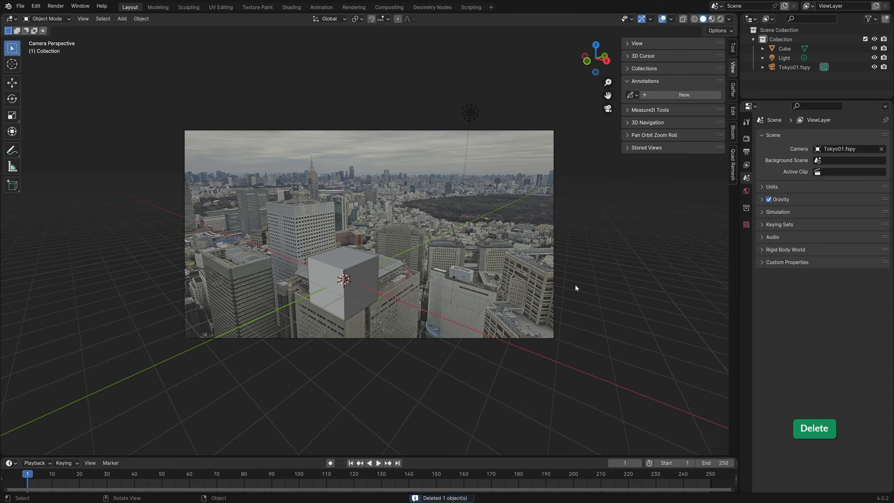
Select the cube and move its vertices to fit the glass-roofed building block
{"action": "left_click", "coordinate": [344, 278]}
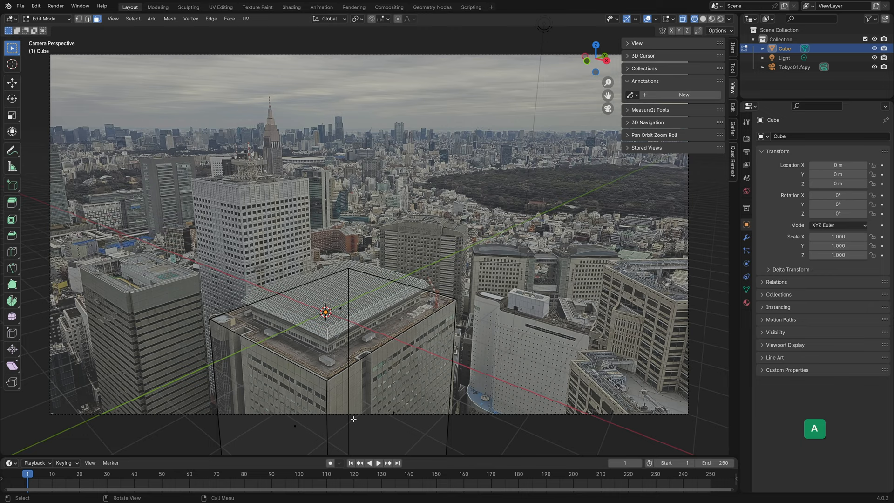
{"action": "key", "text": "shift+z"}
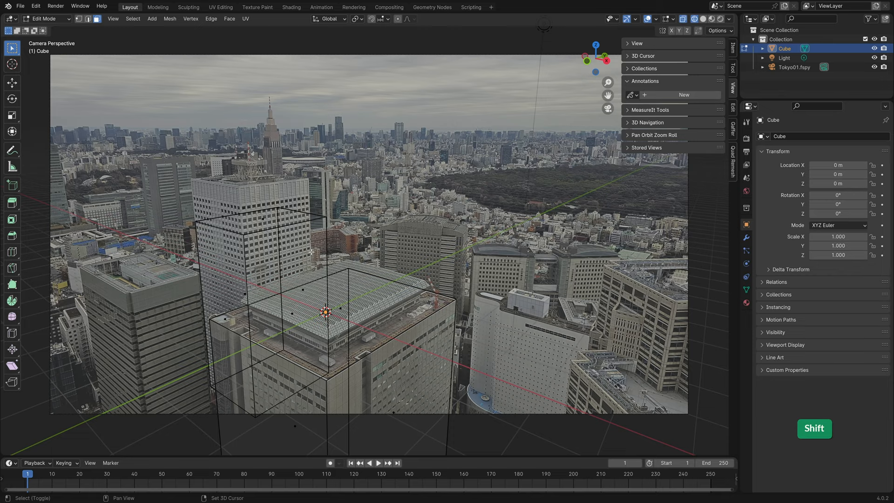
{"action": "key", "text": "g"}
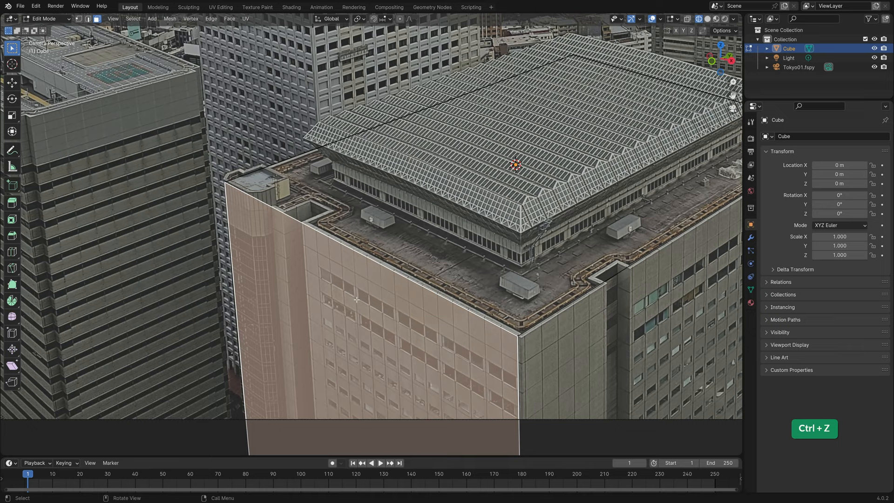
Hide Face Orientation and cut the shaft faces out with Intersect (Boolean) Difference
{"action": "key", "text": "Shift+D"}
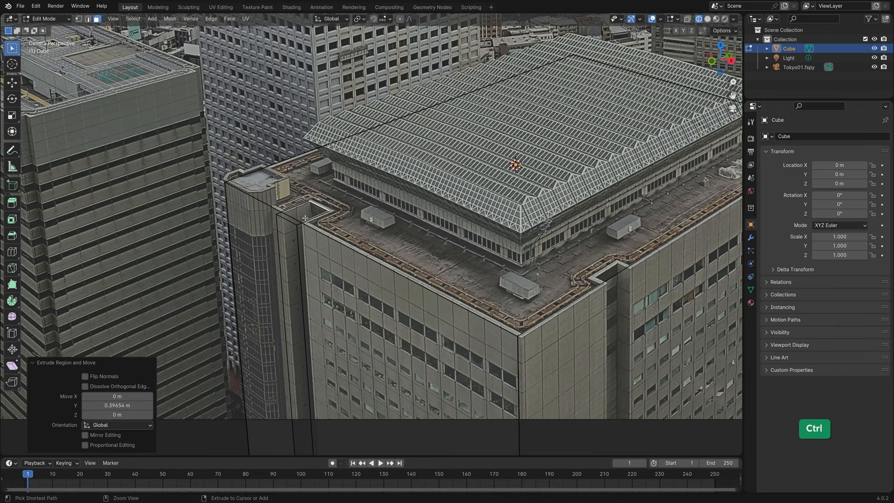
{"action": "key", "text": "g"}
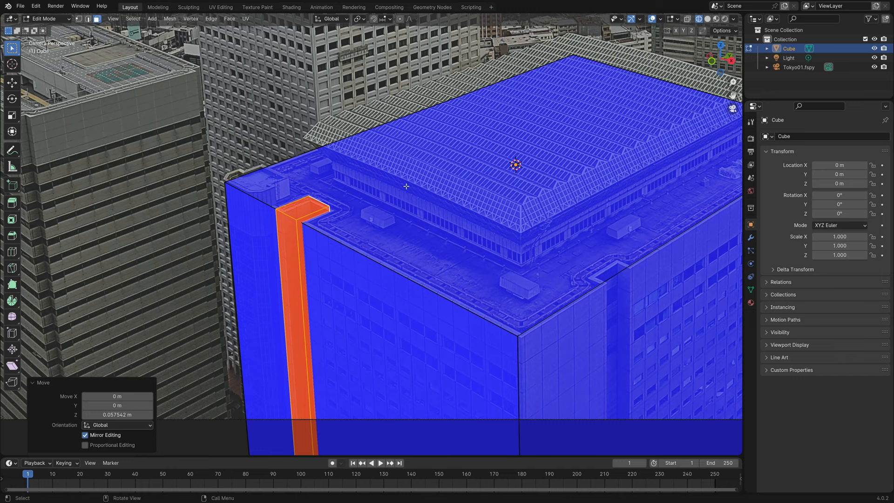
{"action": "left_click", "coordinate": [640, 19]}
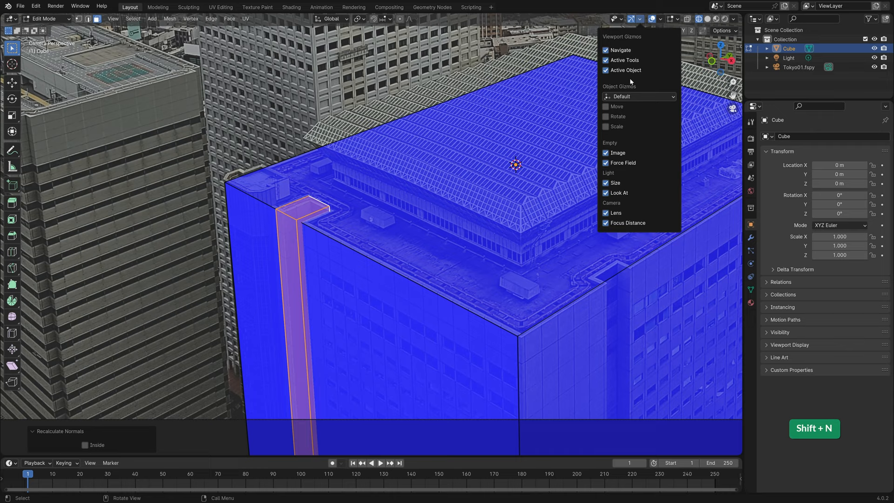
{"action": "left_click", "coordinate": [671, 18]}
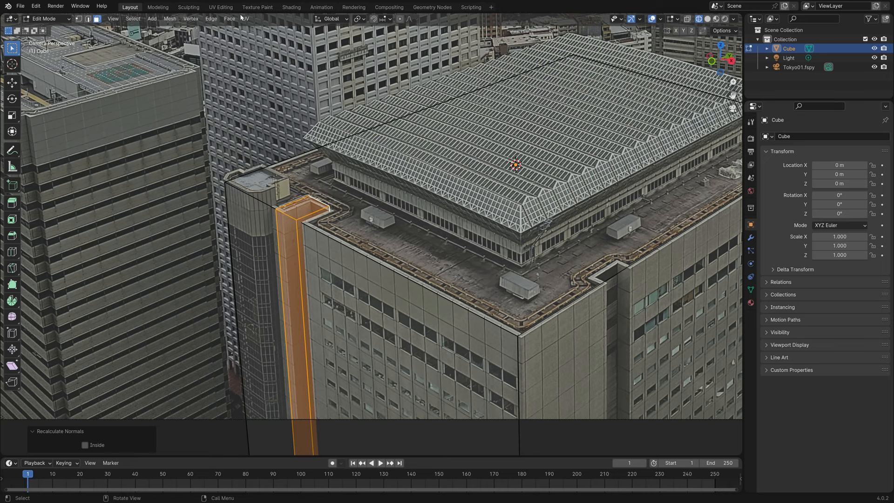
{"action": "left_click", "coordinate": [229, 18]}
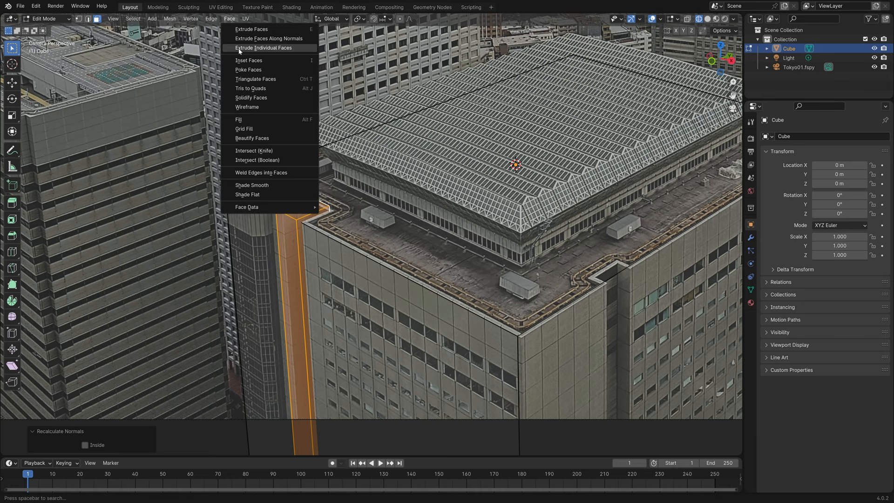
{"action": "left_click", "coordinate": [257, 160]}
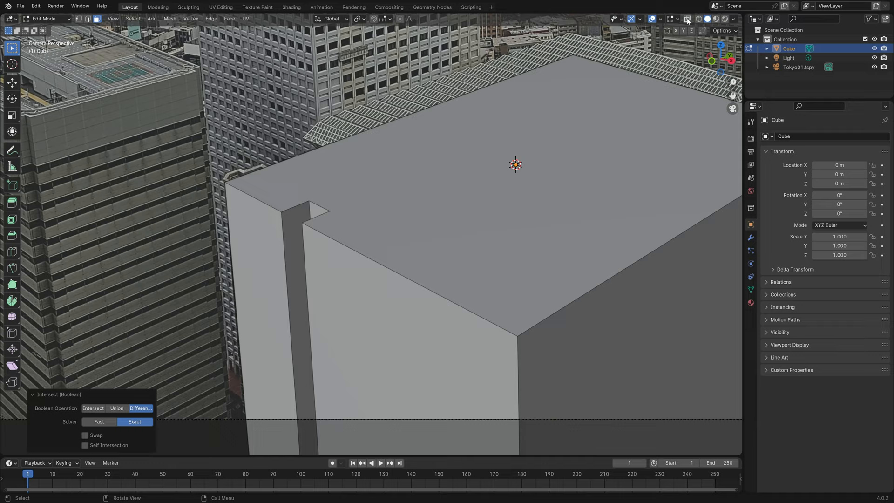
Scale the thin shaft block along Y and boolean-cut it, switching the solver
{"action": "key", "text": "shift+d"}
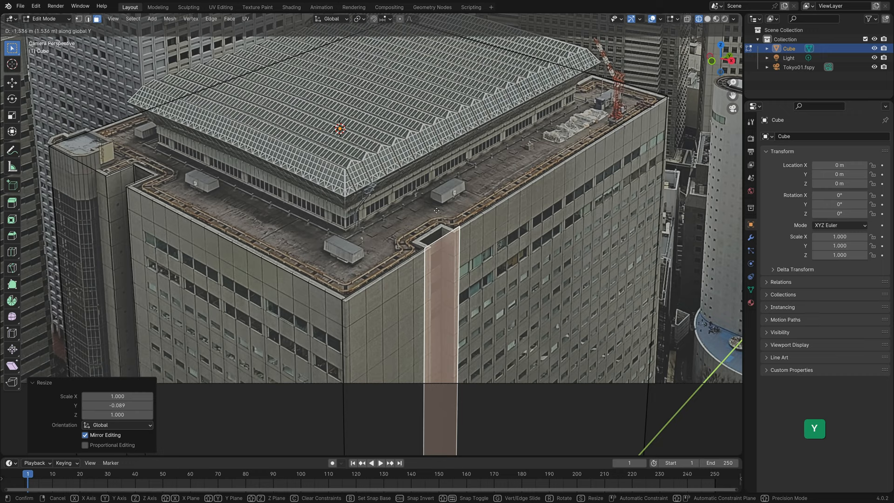
{"action": "key", "text": "g"}
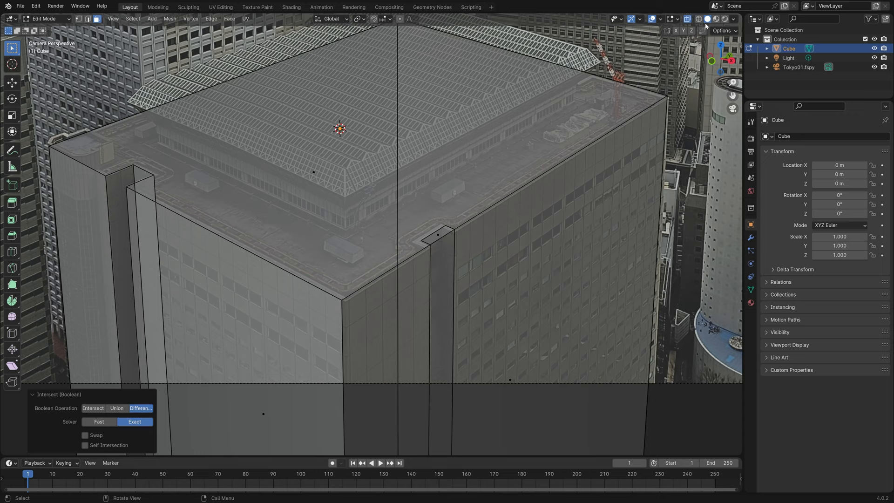
{"action": "left_click", "coordinate": [99, 422]}
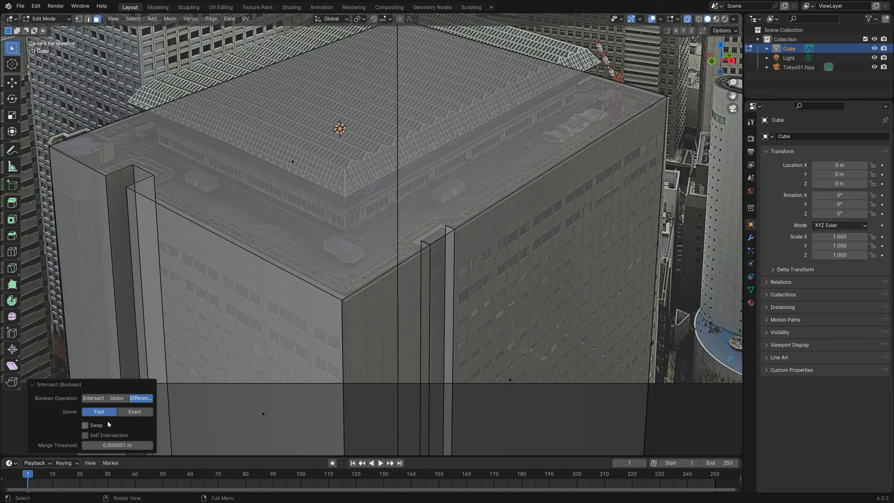
{"action": "left_click", "coordinate": [135, 422]}
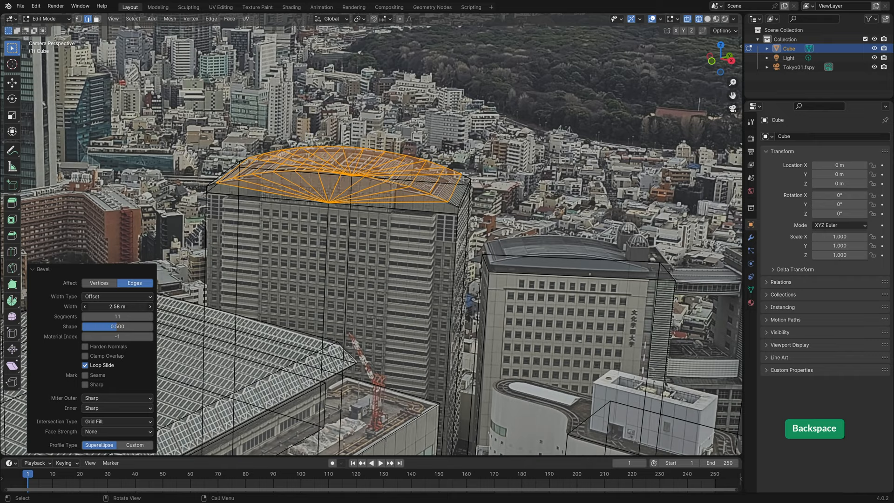
Bevel the distant tower's roof and extrude a smaller raised block atop the nearer building
{"action": "key", "text": "e"}
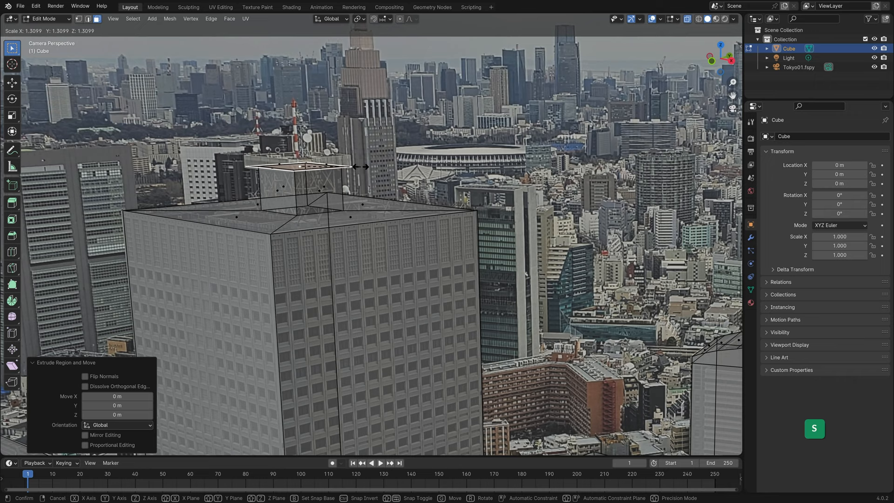
{"action": "key", "text": "Tab"}
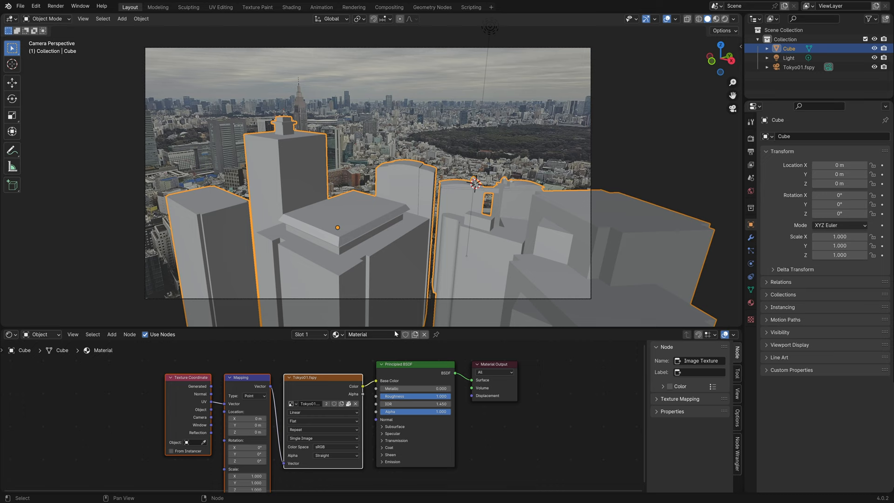
UV-unwrap the buildings with Project from View (Camera Bounds) to map the Tokyo photo
{"action": "key", "text": "u"}
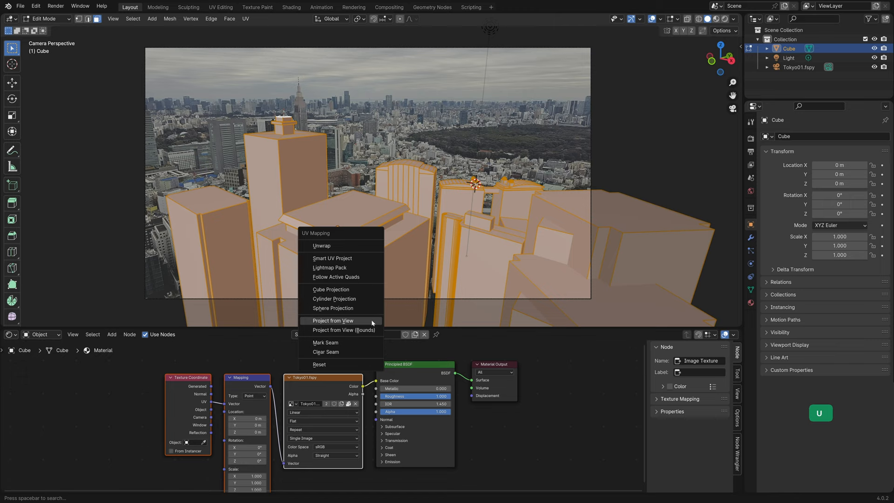
{"action": "left_click", "coordinate": [333, 320]}
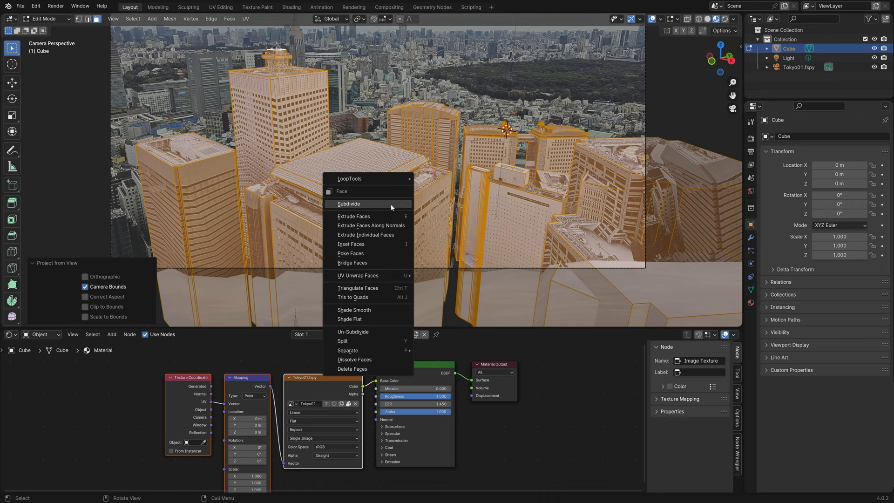
{"action": "left_click", "coordinate": [348, 203]}
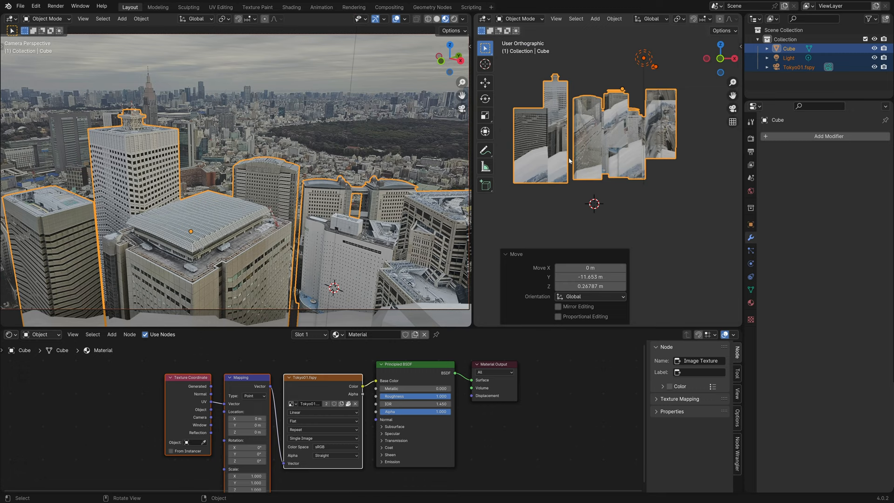
Switch to front orthographic view and add a densely subdivided Grid mesh
{"action": "left_click", "coordinate": [595, 18]}
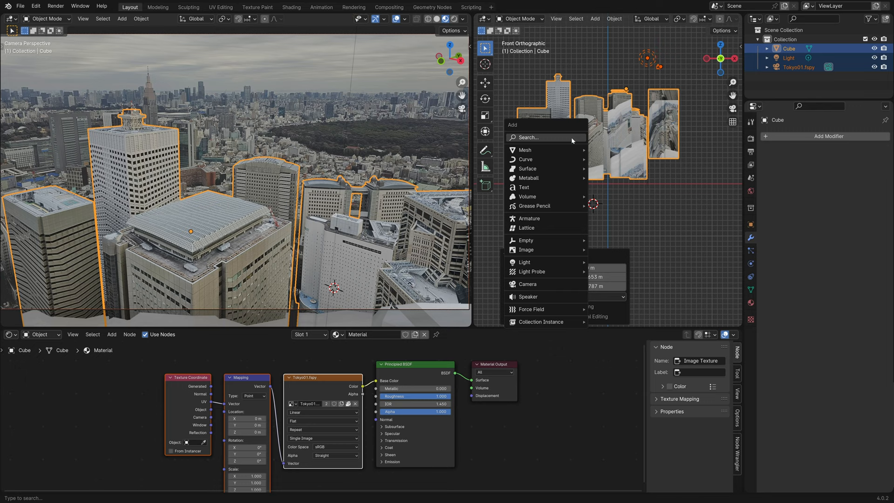
{"action": "left_click", "coordinate": [525, 150]}
{"action": "type", "text": "Buildings"}
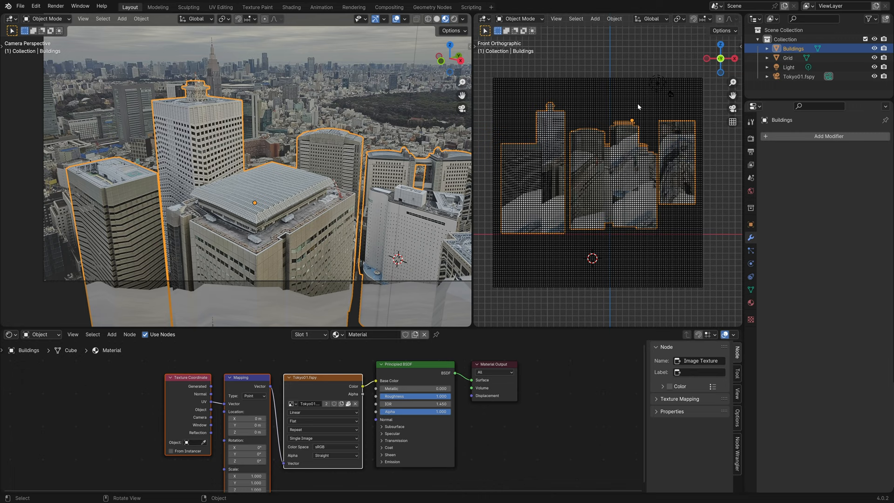
Knife Project the Grid onto the Buildings mesh with Cut Through enabled
{"action": "key", "text": "Tab"}
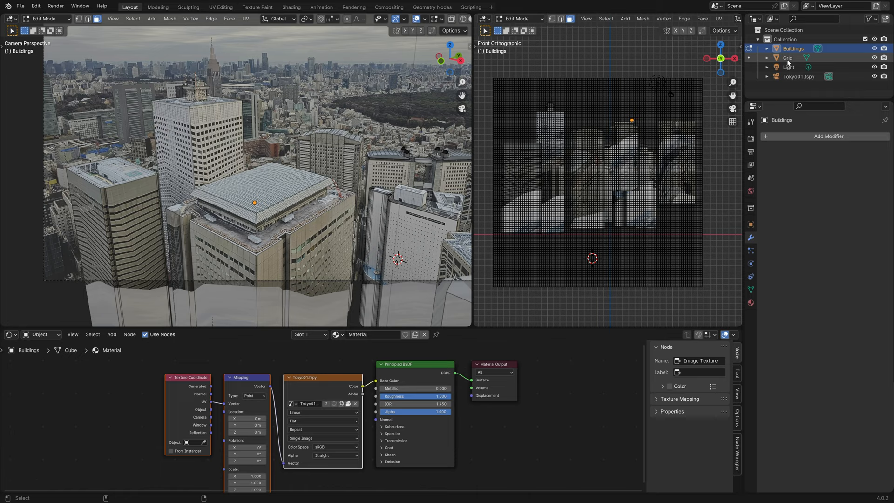
{"action": "left_click", "coordinate": [642, 18]}
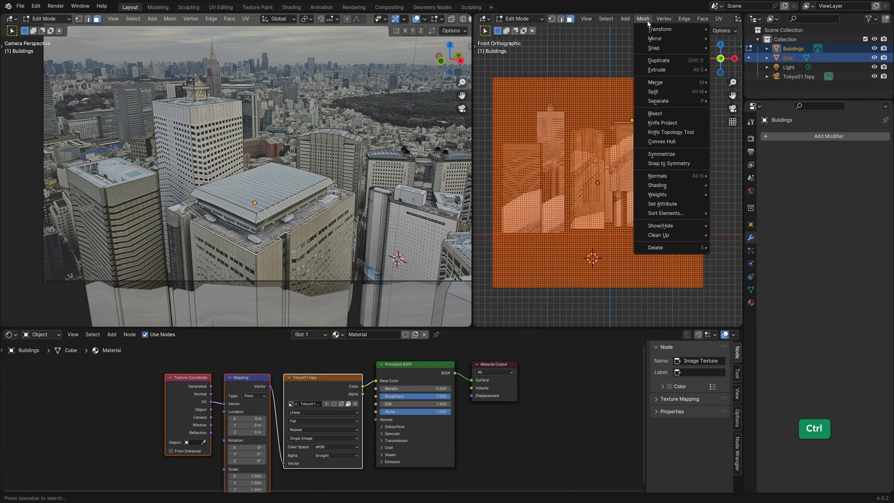
{"action": "left_click", "coordinate": [663, 122]}
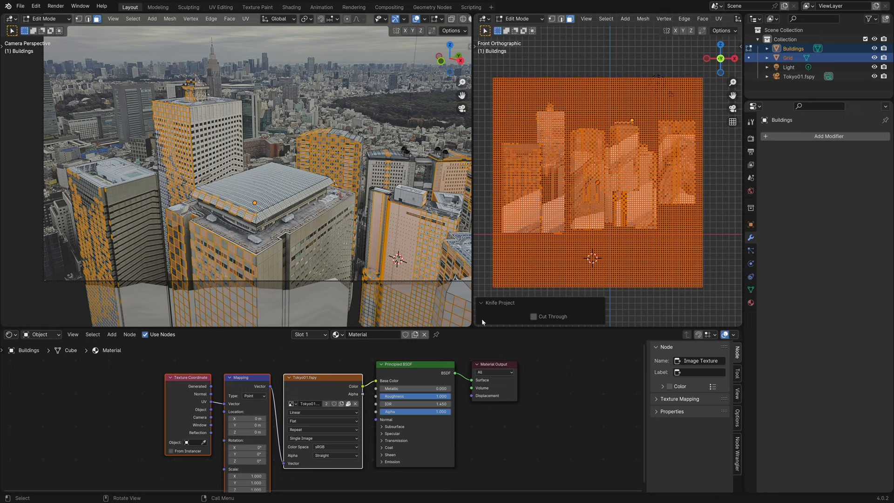
{"action": "left_click", "coordinate": [533, 317]}
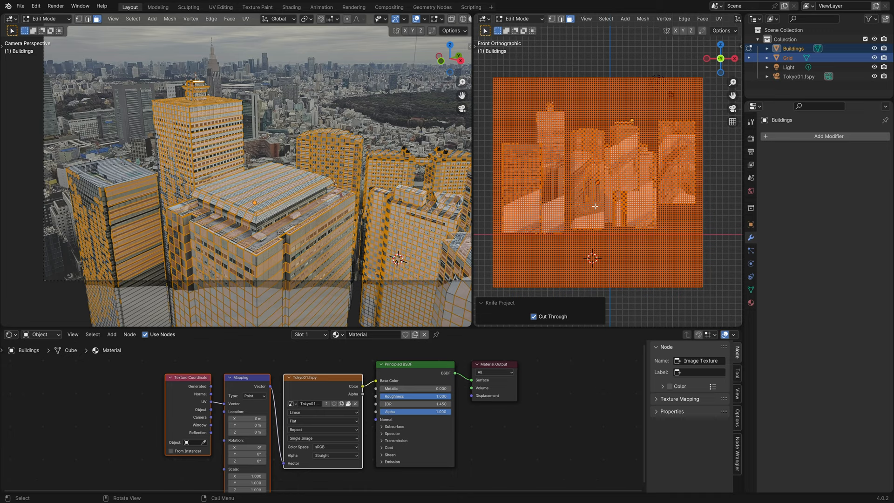
{"action": "key", "text": "Tab"}
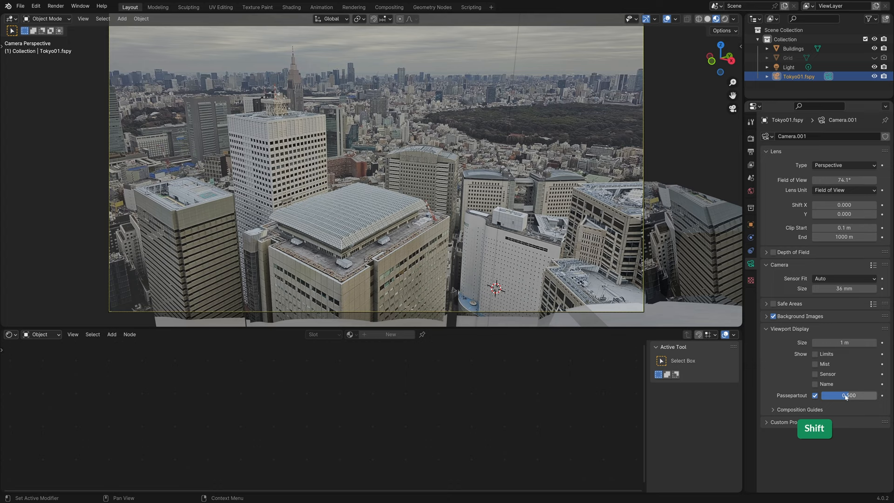
Place a plain axes Empty on the central rooftop and focus the fSpy camera on it at f/2.8
{"action": "key", "text": "shift+a"}
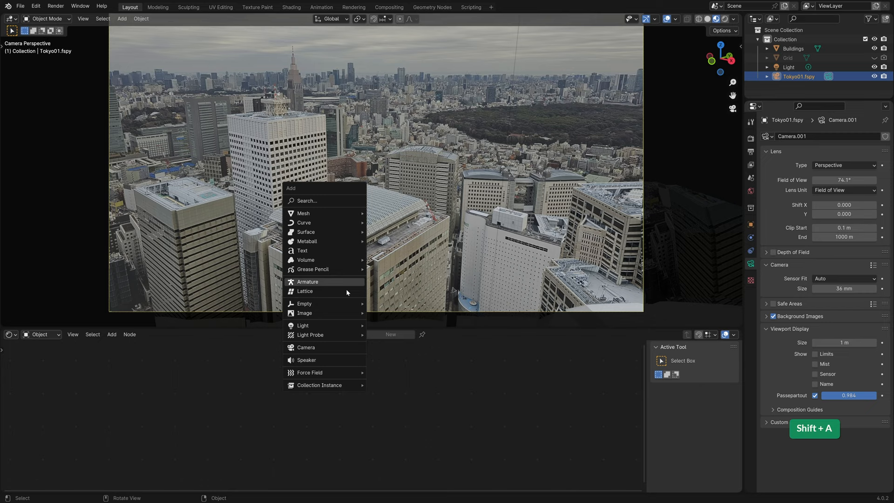
{"action": "left_click", "coordinate": [304, 303]}
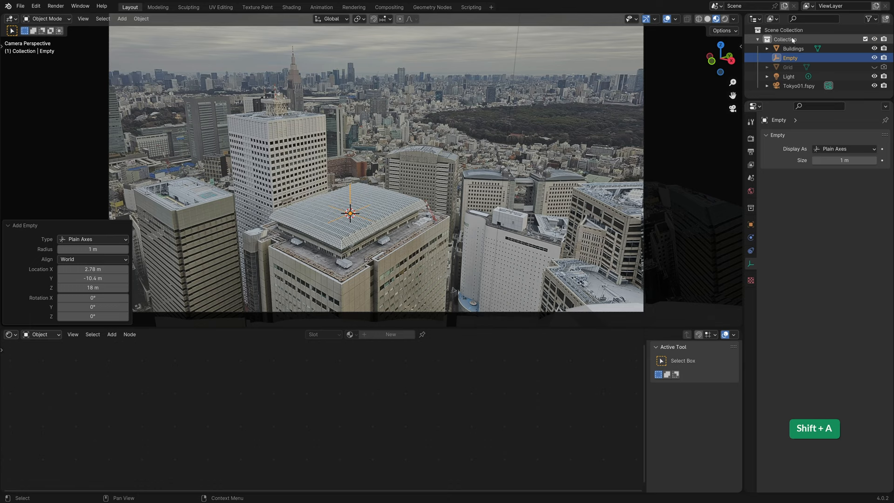
{"action": "left_click", "coordinate": [799, 86]}
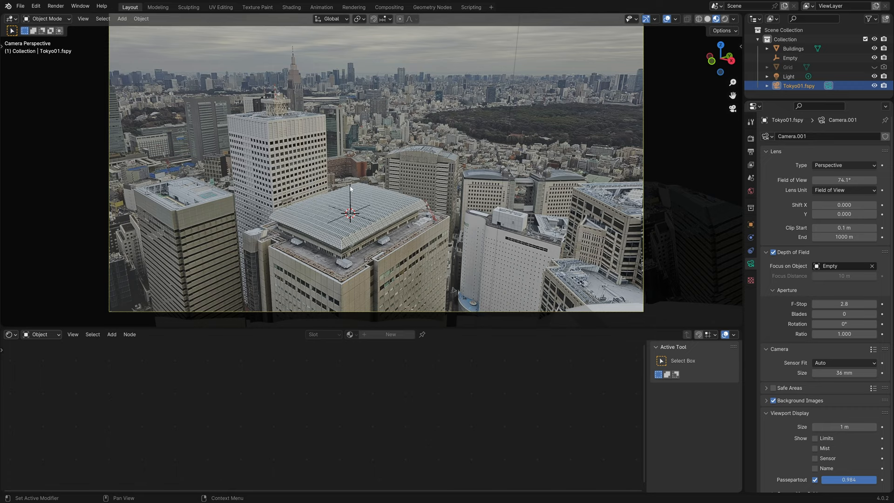
{"action": "key", "text": "shift+a"}
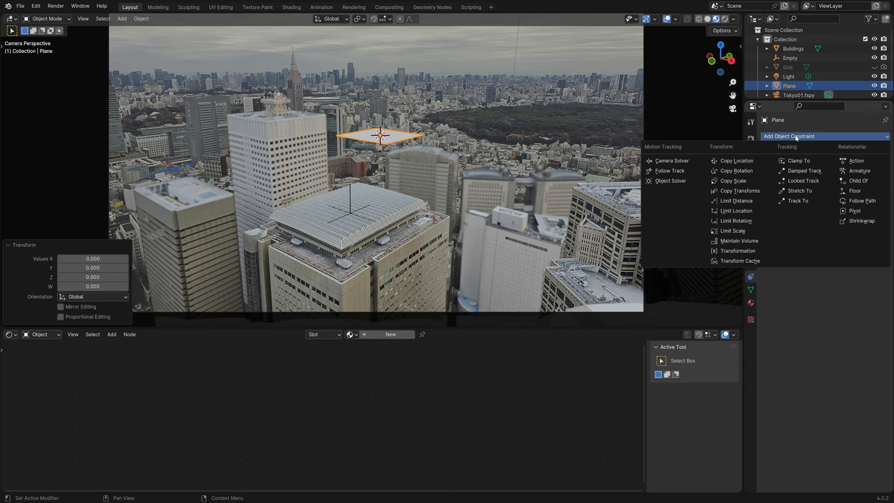
{"action": "mouse_move", "coordinate": [799, 201]}
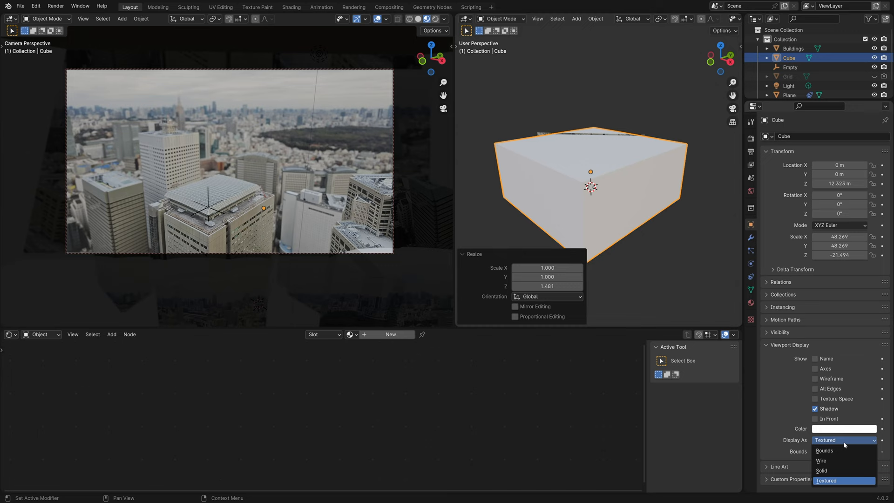
Set the scene-enclosing cube's viewport Display As option to Bounds
{"action": "left_click", "coordinate": [824, 450]}
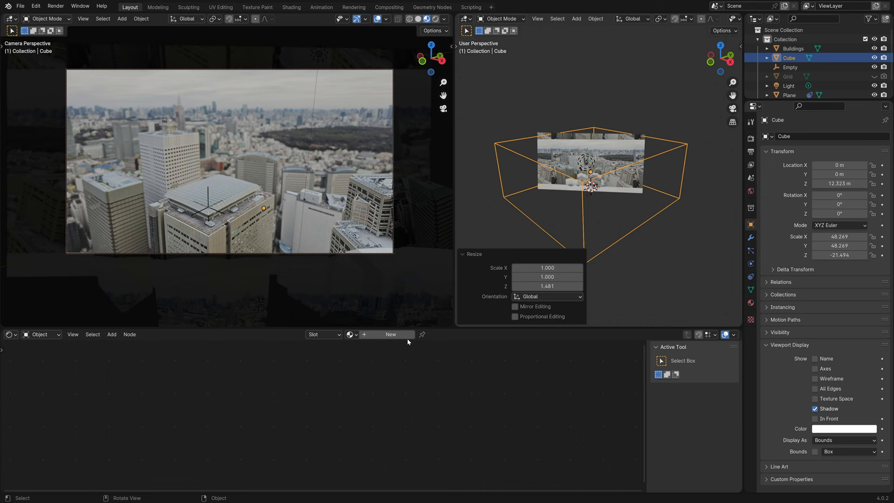
{"action": "key", "text": "shift+a"}
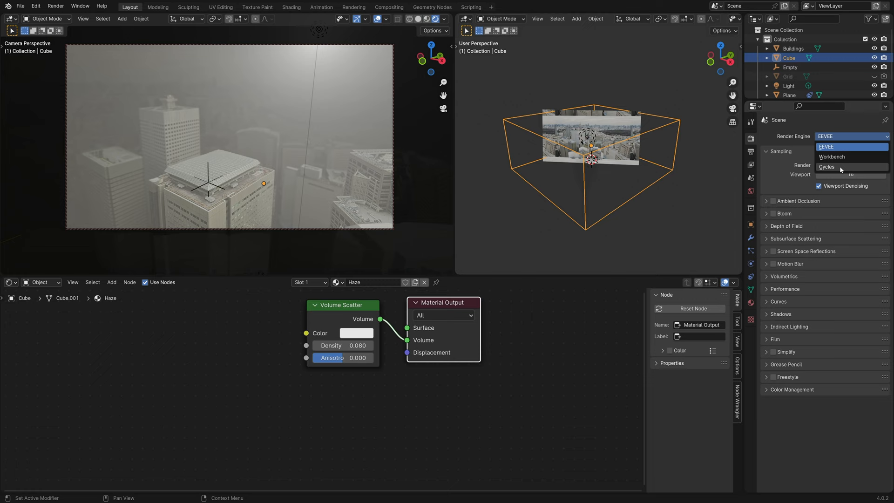
Switch the render engine to Cycles and preview the volumetric haze rendered
{"action": "left_click", "coordinate": [825, 166]}
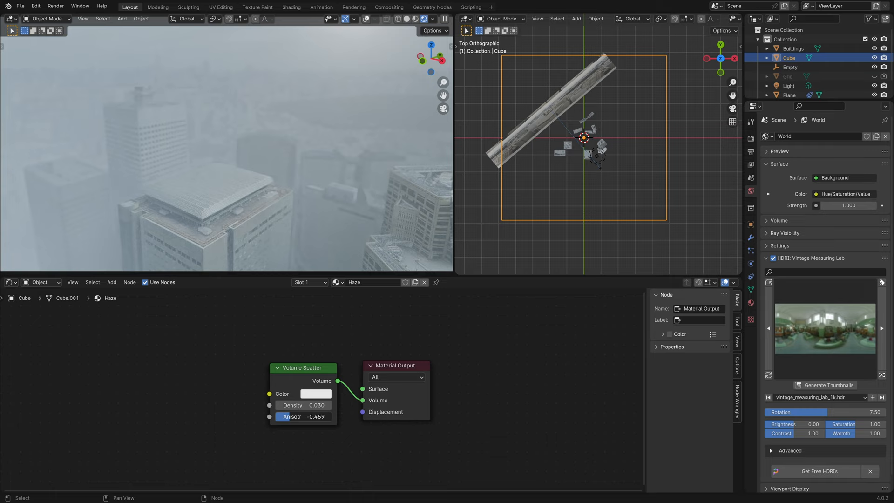
{"action": "key", "text": "r"}
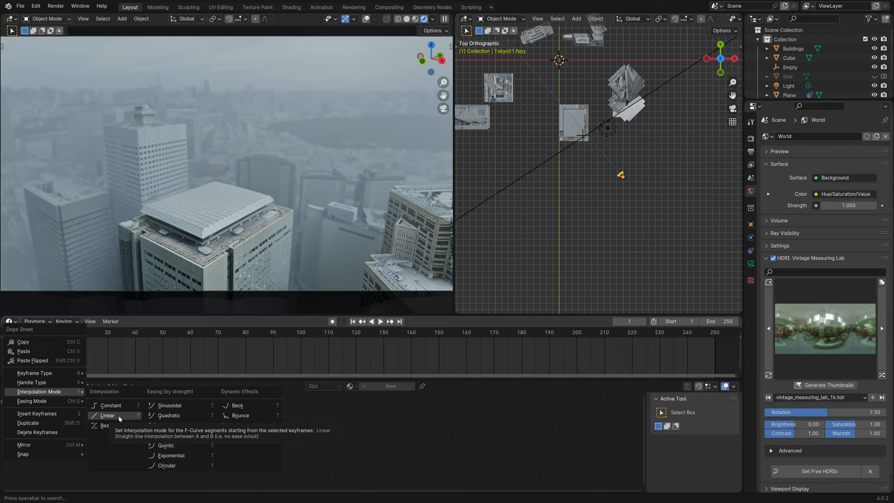
Set the camera keyframes to Linear interpolation and scrub the timeline to preview the move
{"action": "left_click", "coordinate": [107, 414]}
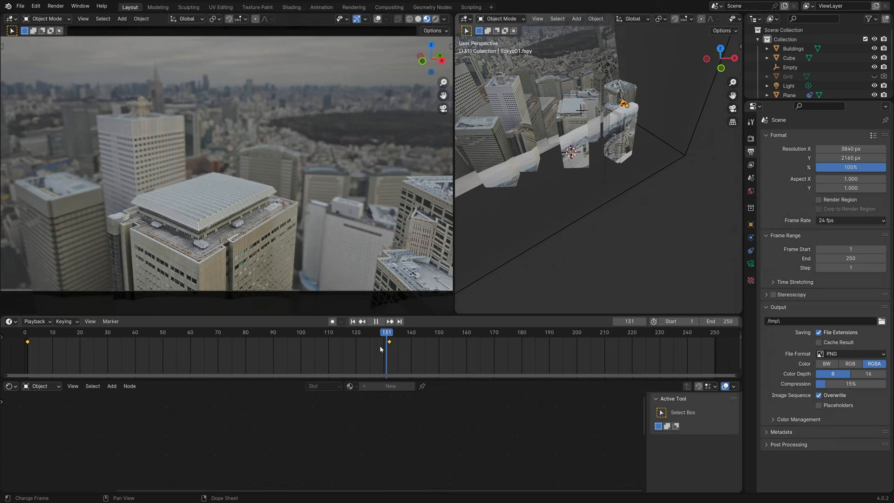
{"action": "left_click", "coordinate": [369, 332]}
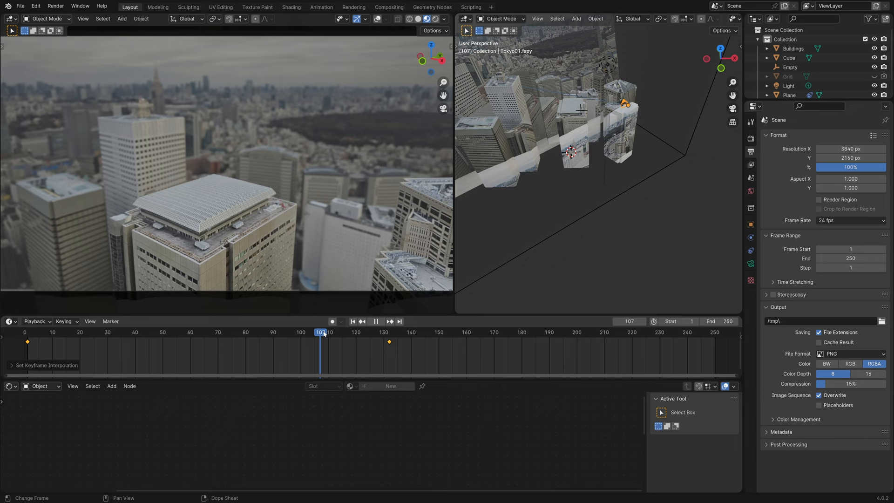
{"action": "left_click", "coordinate": [264, 495]}
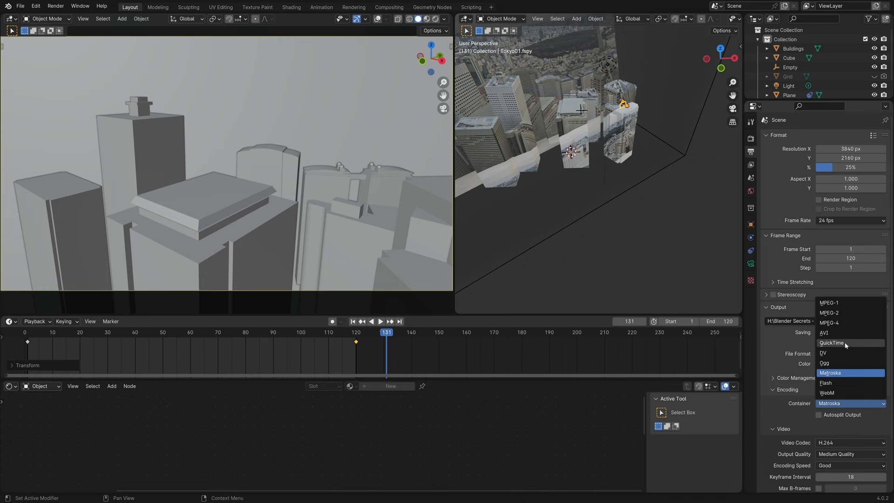
Choose QuickTime as the FFmpeg video output container
{"action": "left_click", "coordinate": [830, 343]}
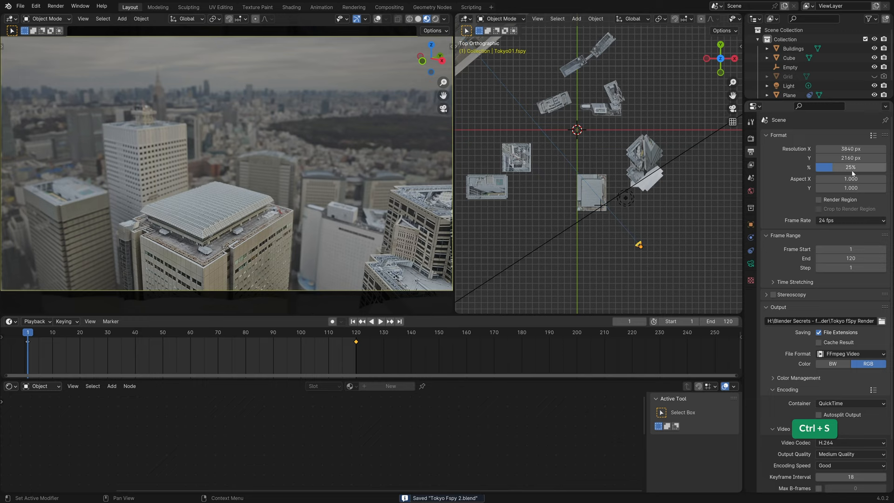
Set the Cycles render sampling Time Limit to 30 seconds per frame
{"action": "scroll", "scroll_direction": "down", "scroll_amount": 3}
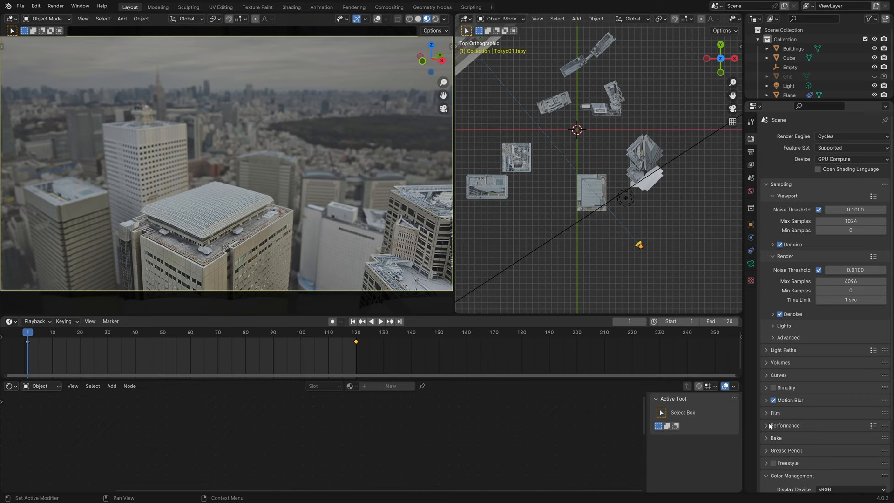
{"action": "left_click", "coordinate": [850, 299]}
{"action": "type", "text": "0"}
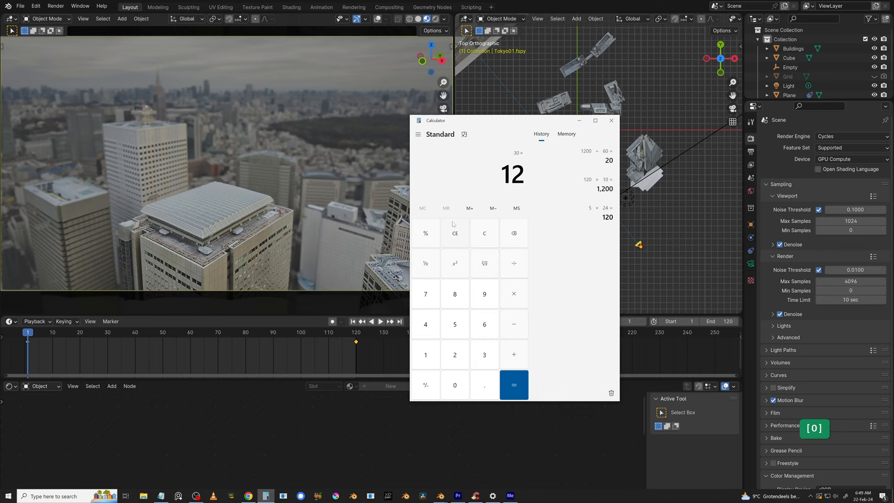
{"action": "left_click", "coordinate": [849, 299]}
{"action": "type", "text": "3"}
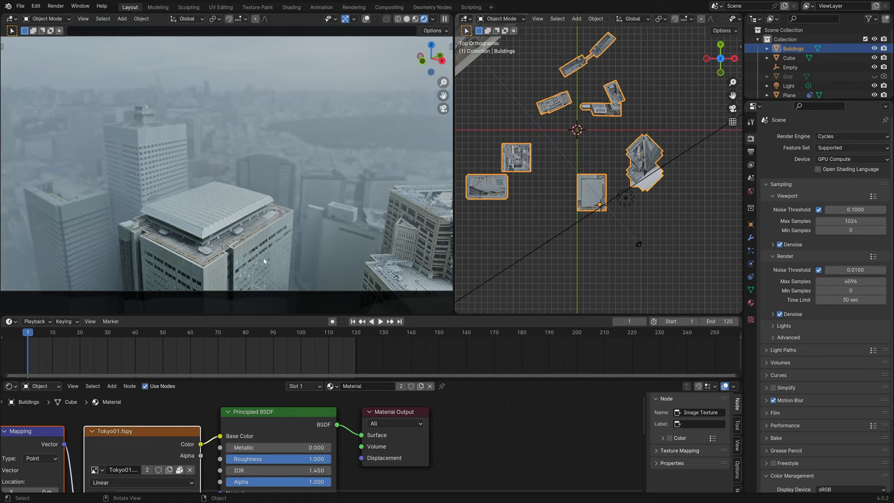
Enter Edit Mode on the Buildings mesh to select a window face
{"action": "key", "text": "Tab"}
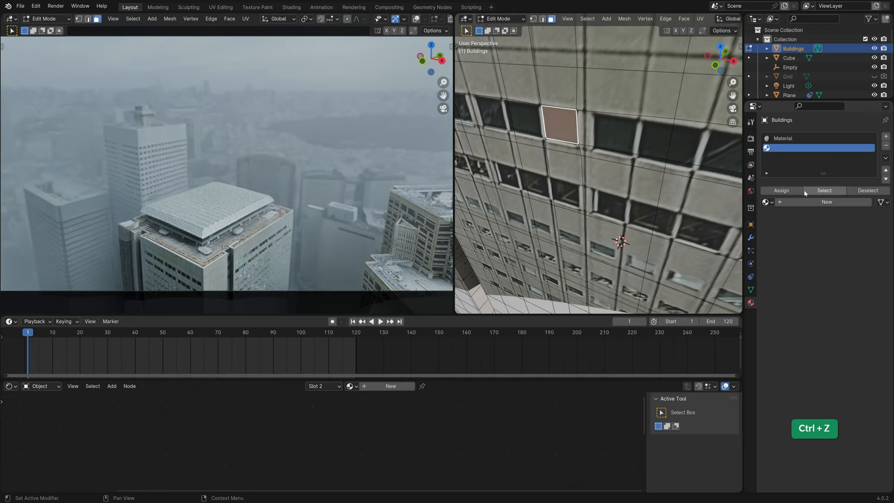
Create a Window emission material driven by a 3400 K Blackbody node
{"action": "left_click", "coordinate": [826, 201]}
{"action": "type", "text": "black"}
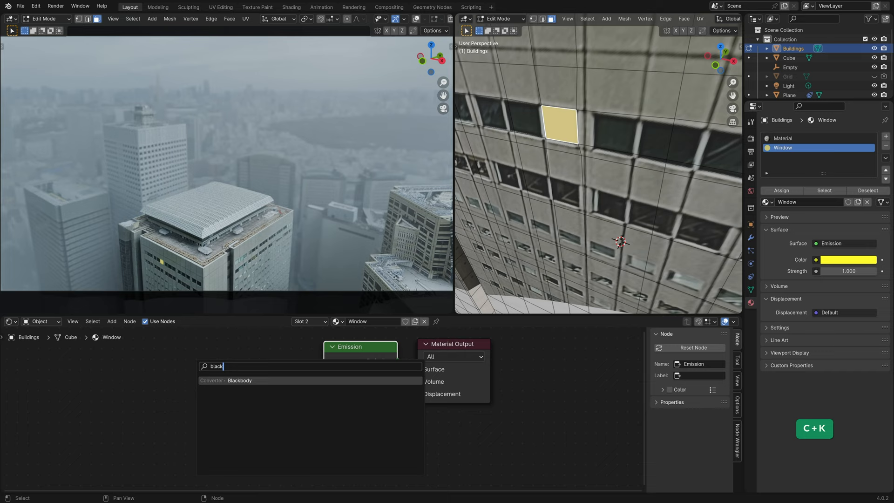
{"action": "left_click", "coordinate": [239, 381]}
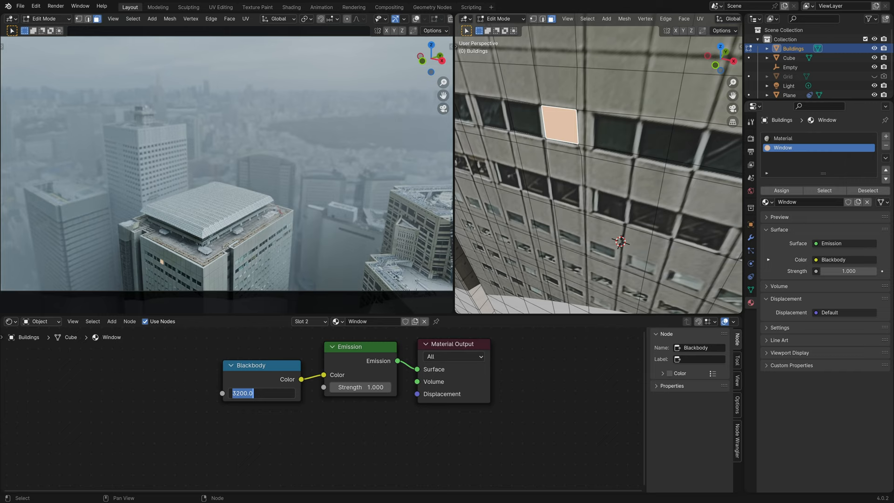
{"action": "type", "text": "3400"}
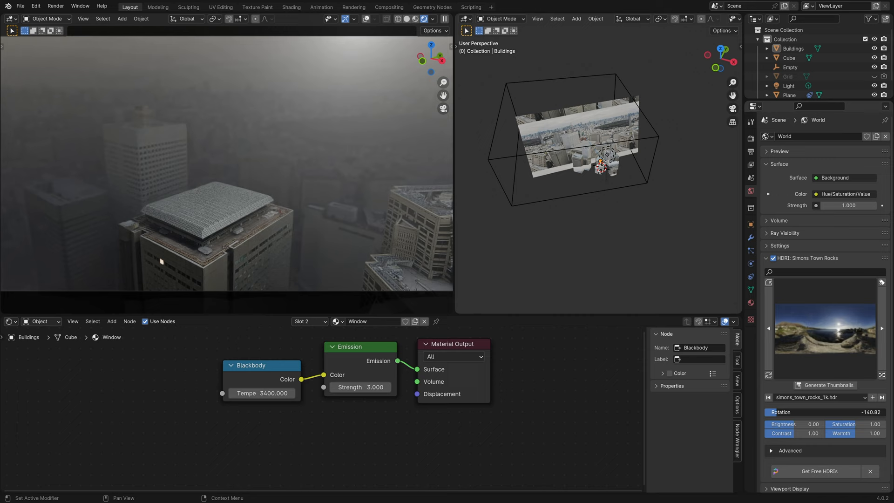
Rotate the World HDRI to about -133.32 and select the fog cube's Haze material
{"action": "left_click_drag", "start_coordinate": [798, 412], "coordinate": [820, 412]}
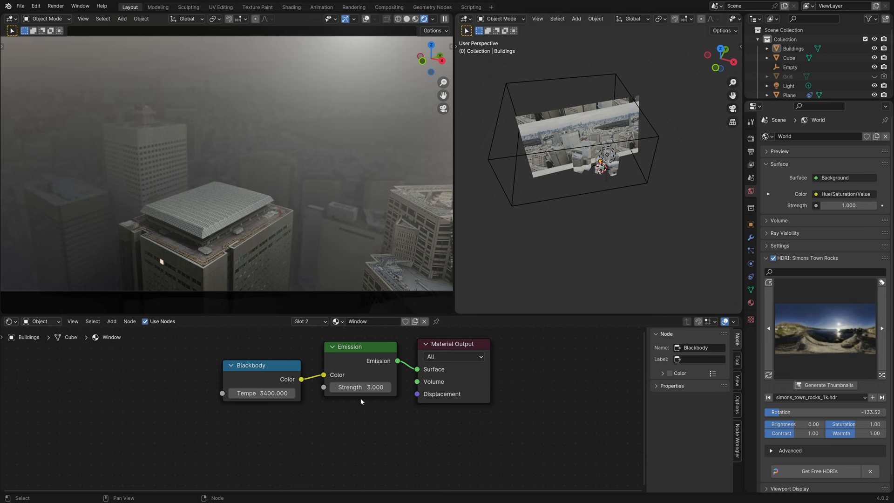
{"action": "left_click", "coordinate": [789, 58]}
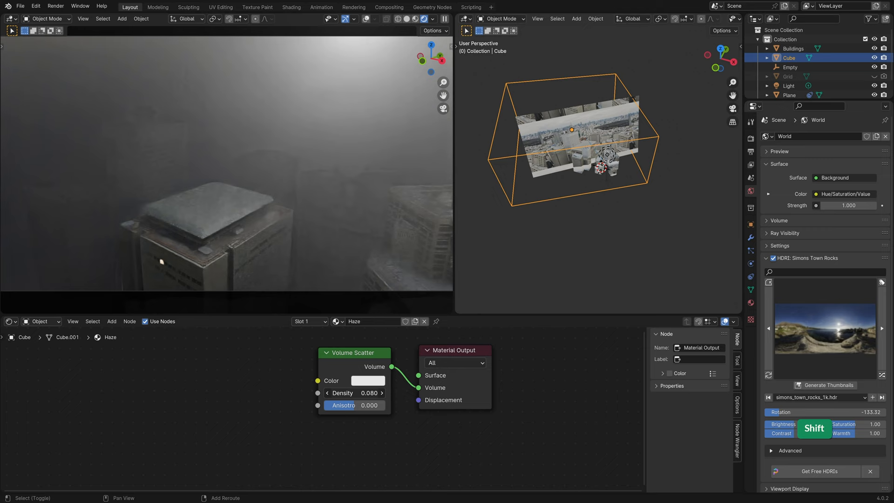